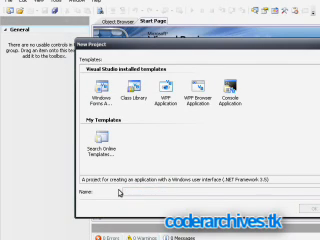
{"action": "type", "text": "Original"}
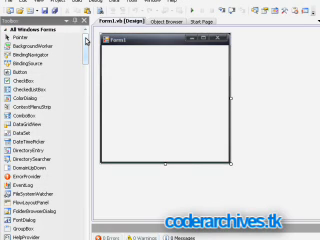
{"action": "mouse_move", "coordinate": [133, 68]}
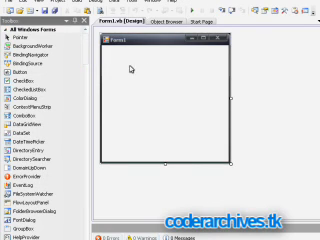
{"action": "mouse_move", "coordinate": [27, 72]}
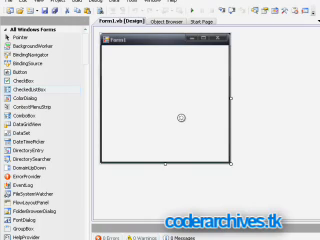
{"action": "mouse_move", "coordinate": [185, 118]}
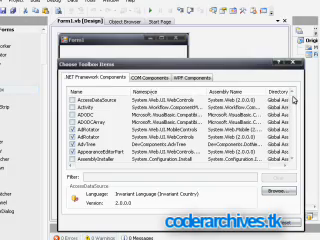
{"action": "scroll", "scroll_direction": "down", "scroll_amount": 3}
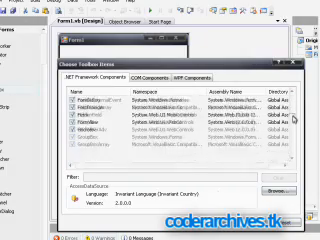
{"action": "scroll", "scroll_direction": "down", "scroll_amount": 3}
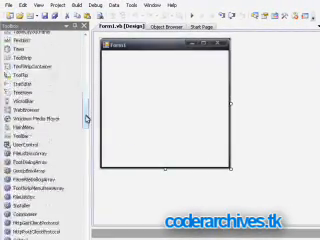
{"action": "scroll", "scroll_direction": "down", "scroll_amount": 3}
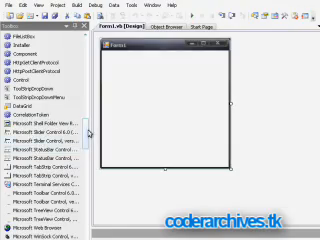
{"action": "scroll", "scroll_direction": "down", "scroll_amount": 3}
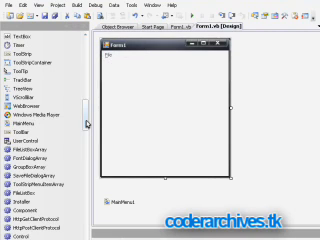
{"action": "scroll", "scroll_direction": "down", "scroll_amount": 3}
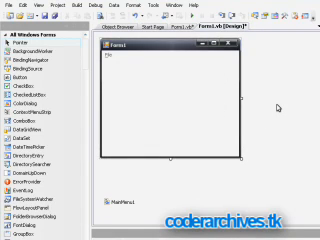
{"action": "mouse_move", "coordinate": [278, 105]}
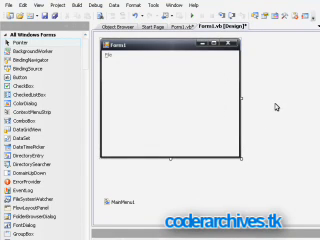